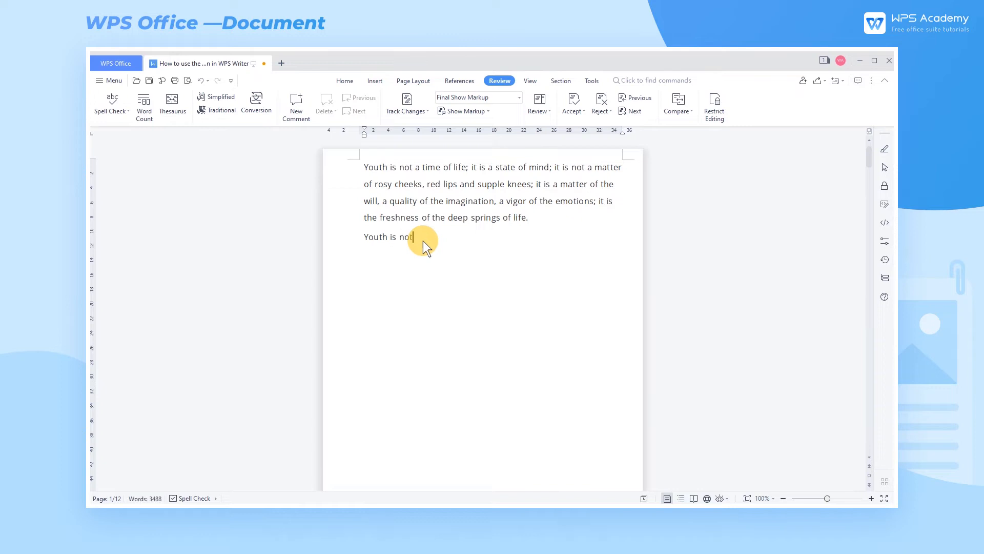
# Finish the second line with "a time of life; it is a state of mind;"
pyautogui.write('a time of life; it is a state')
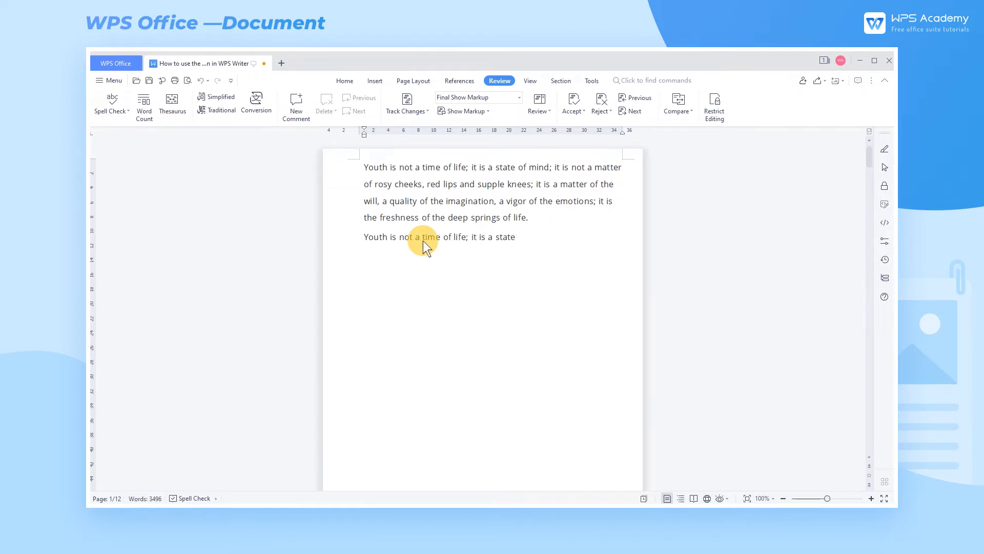
pyautogui.write('of mind;')
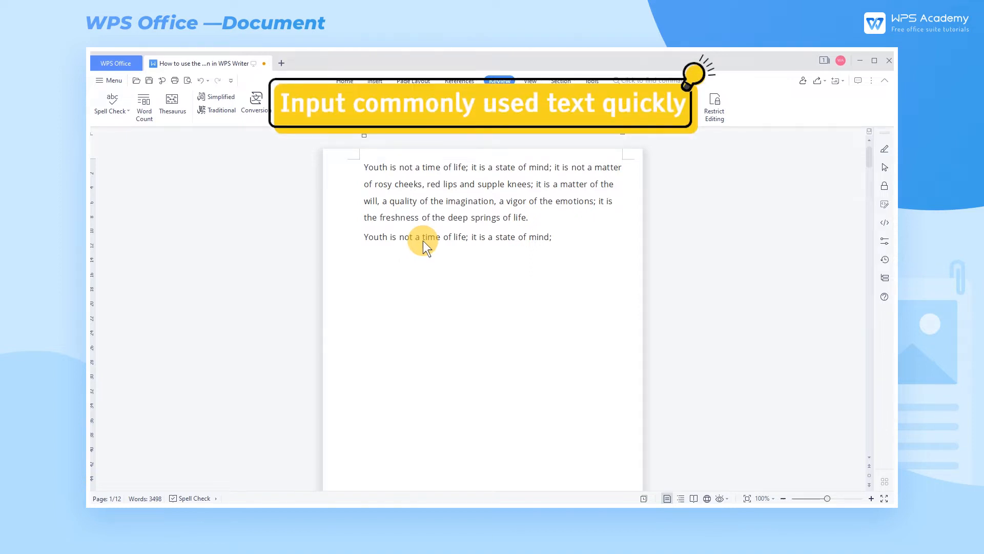
pyautogui.click(498, 80)
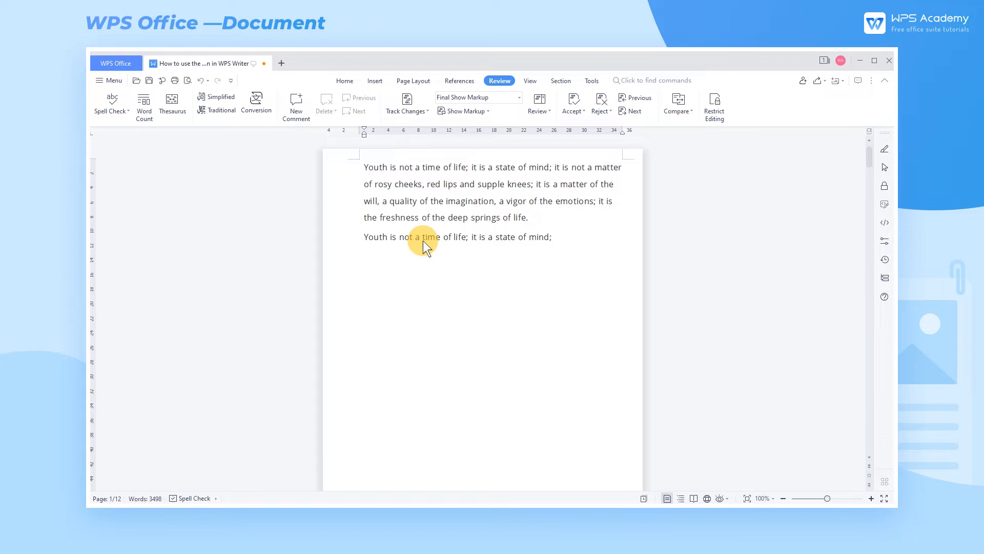
pyautogui.moveTo(558, 239)
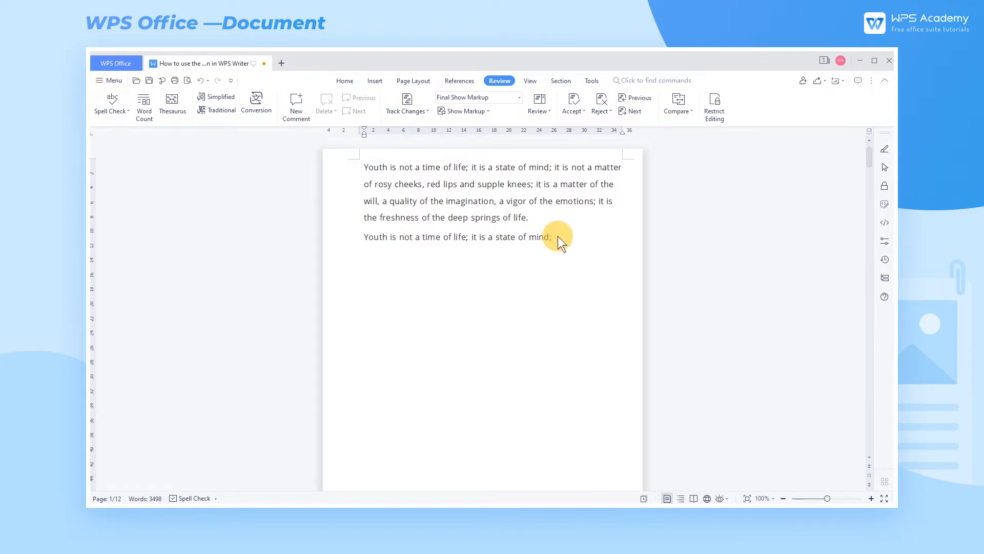
pyautogui.moveTo(543, 225)
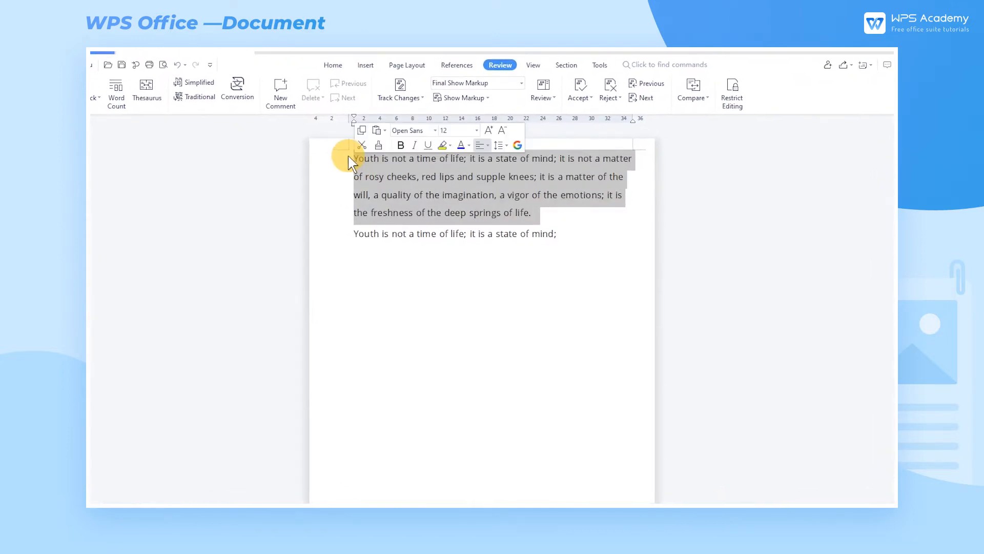
# Start adding the selected first paragraph as a new AutoText entry via Insert > Quick Parts > AutoText
pyautogui.click(365, 65)
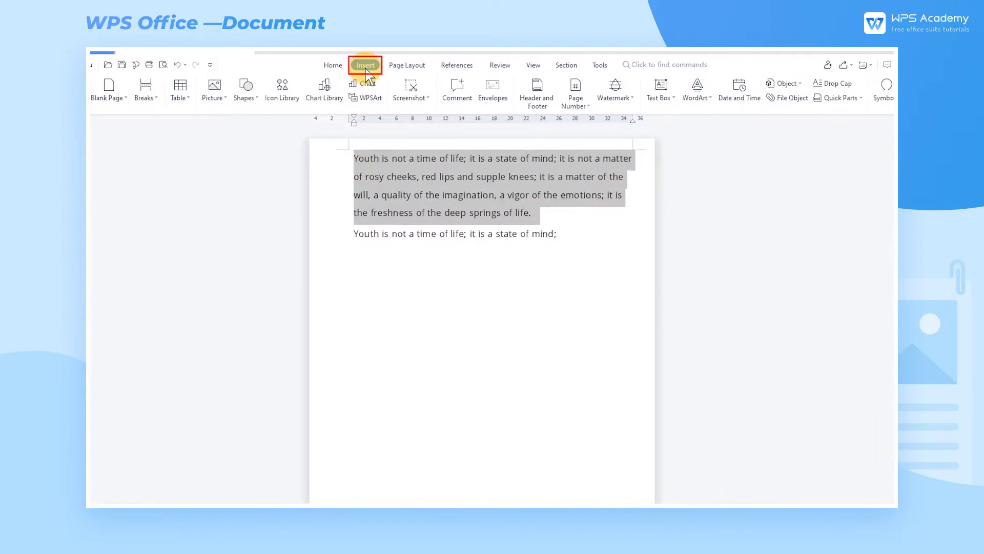
pyautogui.click(837, 97)
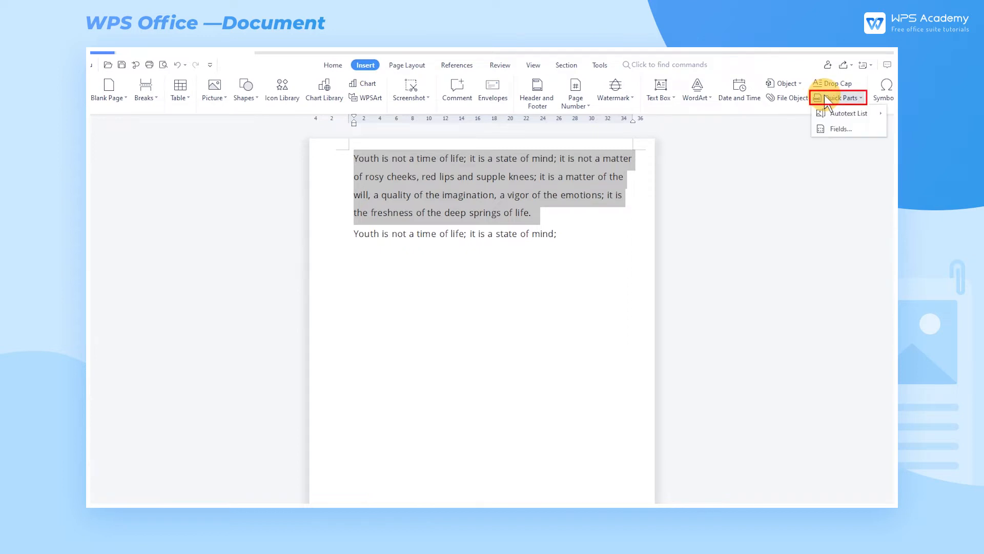
pyautogui.click(847, 113)
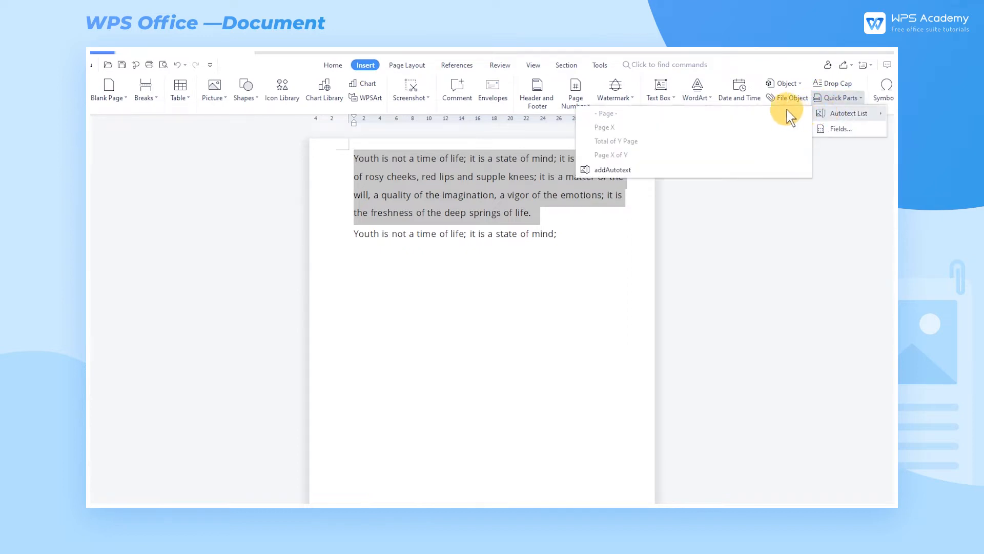
pyautogui.click(614, 169)
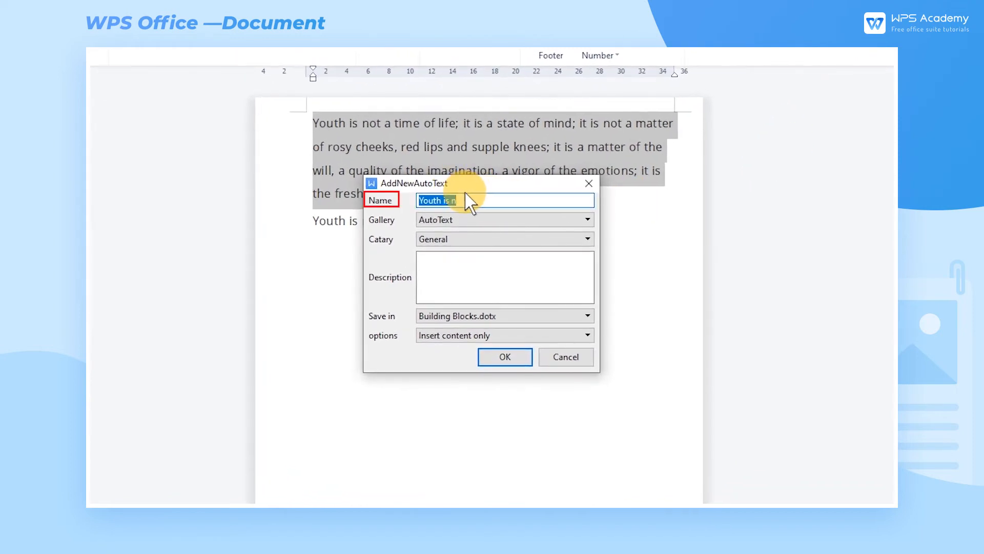
# Save the entry named Text1 in a newly created category with description Youth
pyautogui.write('Text1')
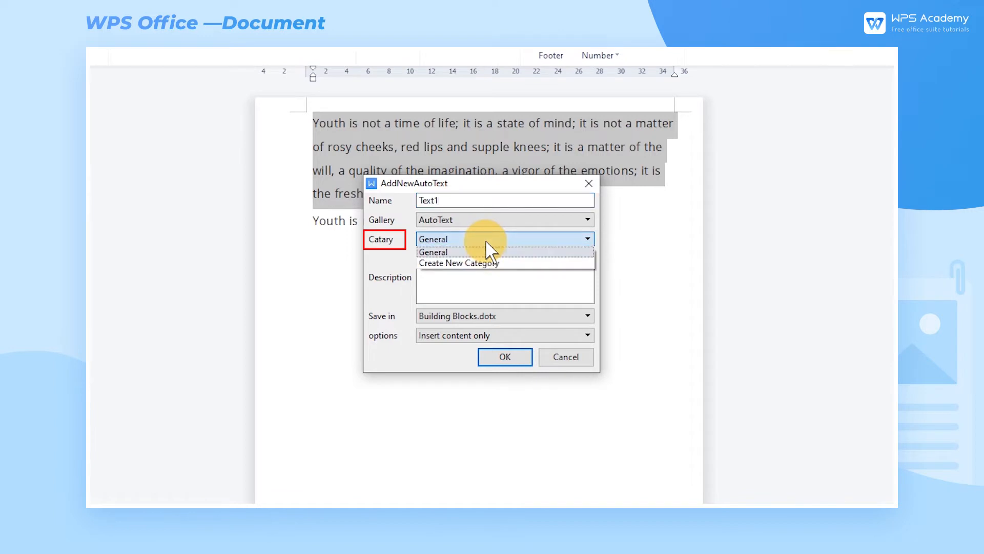
pyautogui.click(459, 264)
pyautogui.write('1')
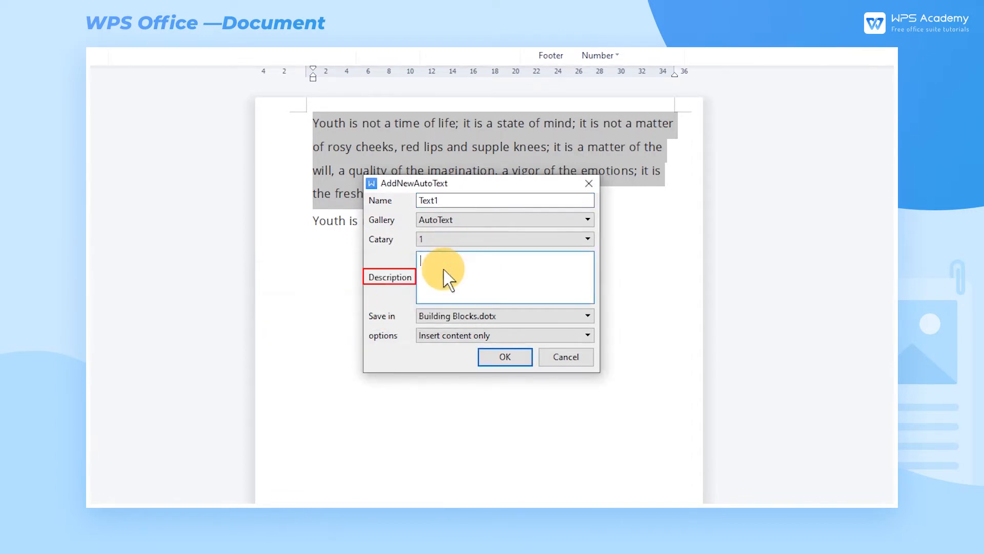
pyautogui.write('Youth')
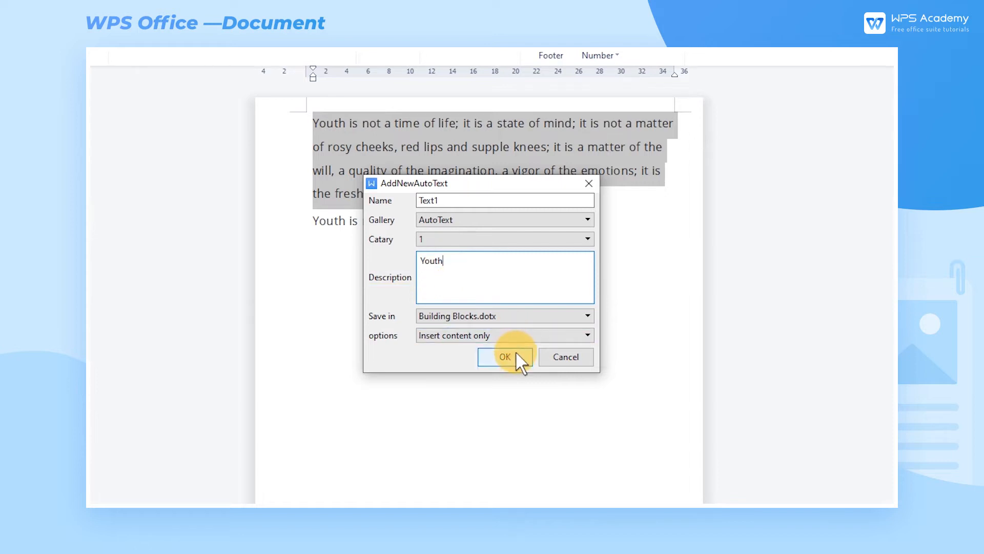
pyautogui.click(504, 357)
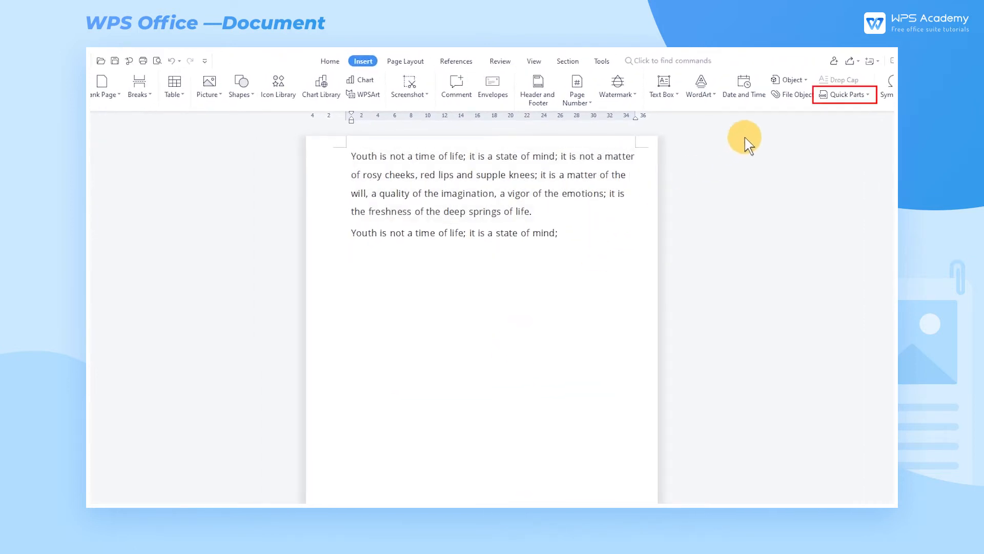
# Insert the saved Text1 AutoText entry into the document from the Quick Parts list
pyautogui.click(846, 94)
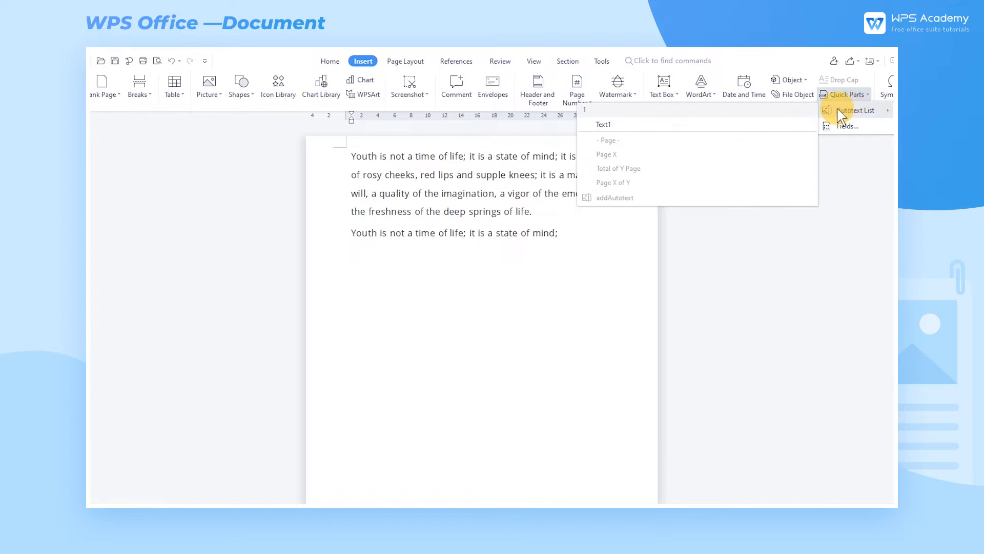
pyautogui.click(603, 124)
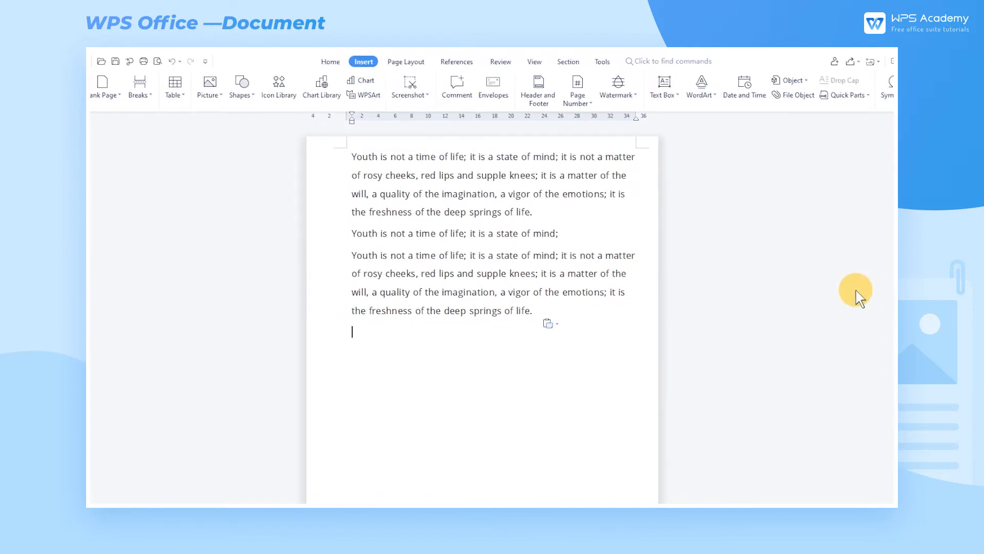
pyautogui.click(846, 94)
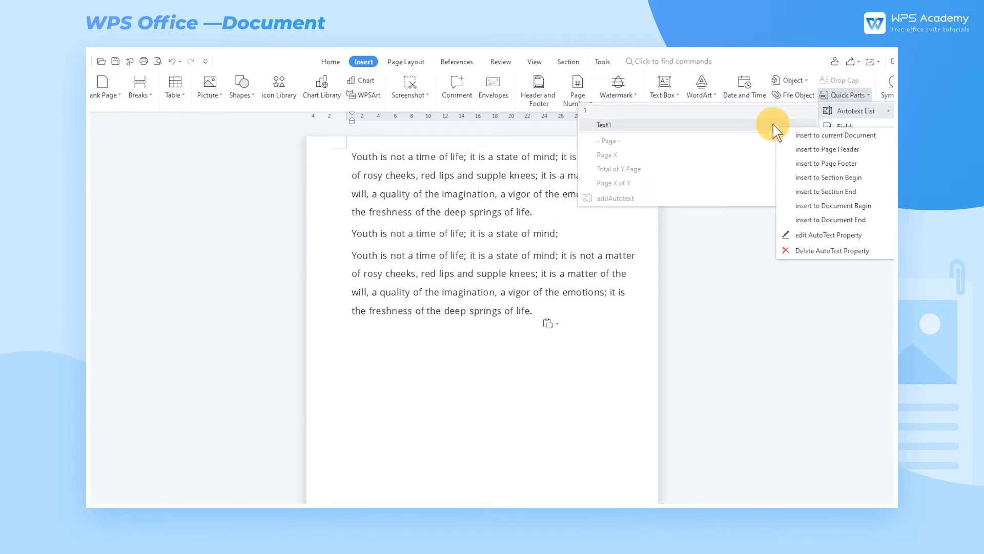
pyautogui.moveTo(794, 261)
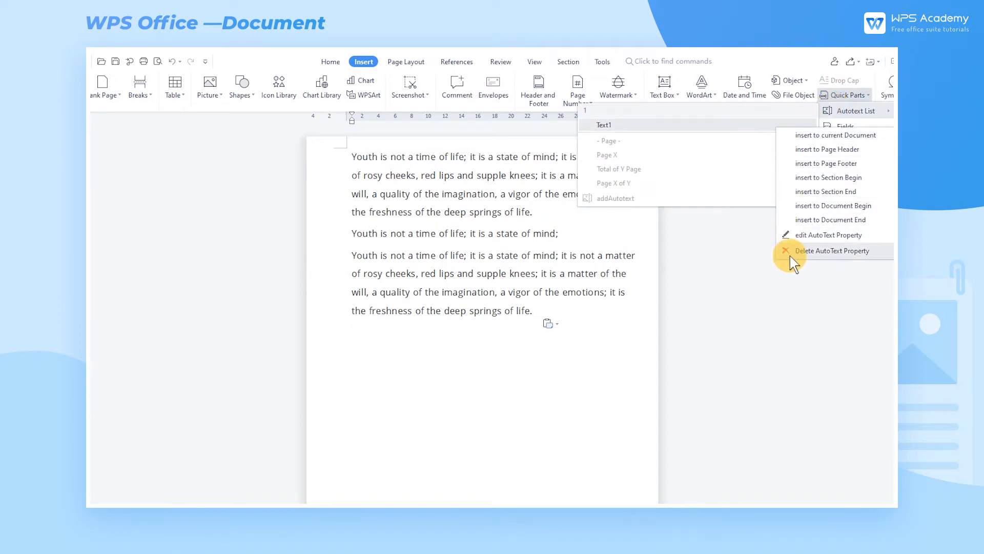
# Delete the Text1 building block, confirm, and check the AutoText list is empty
pyautogui.click(835, 250)
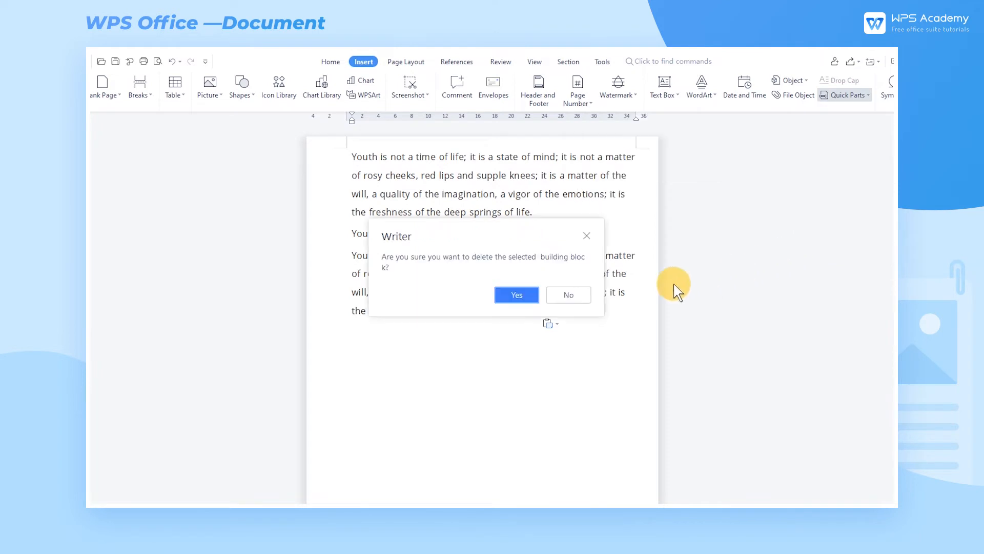
pyautogui.click(516, 295)
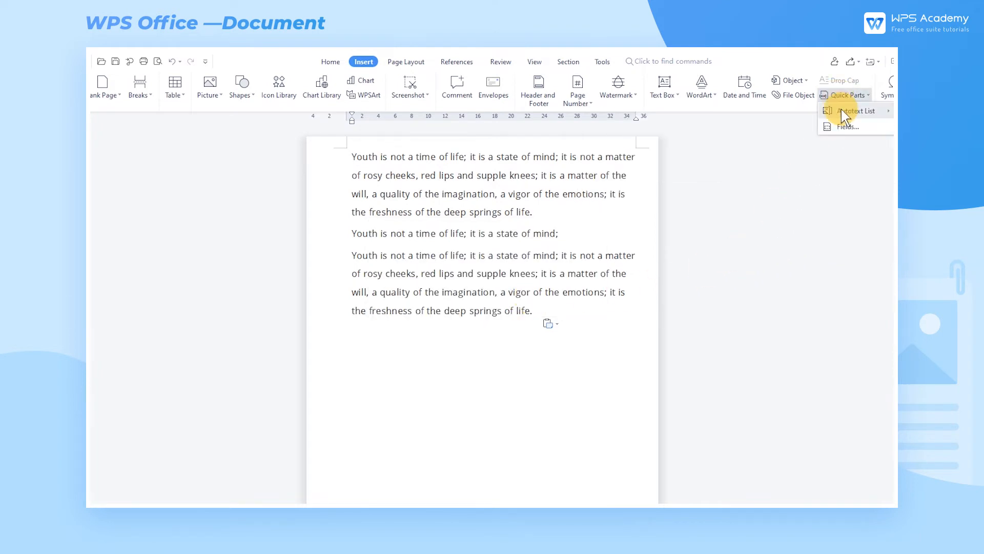
pyautogui.click(855, 111)
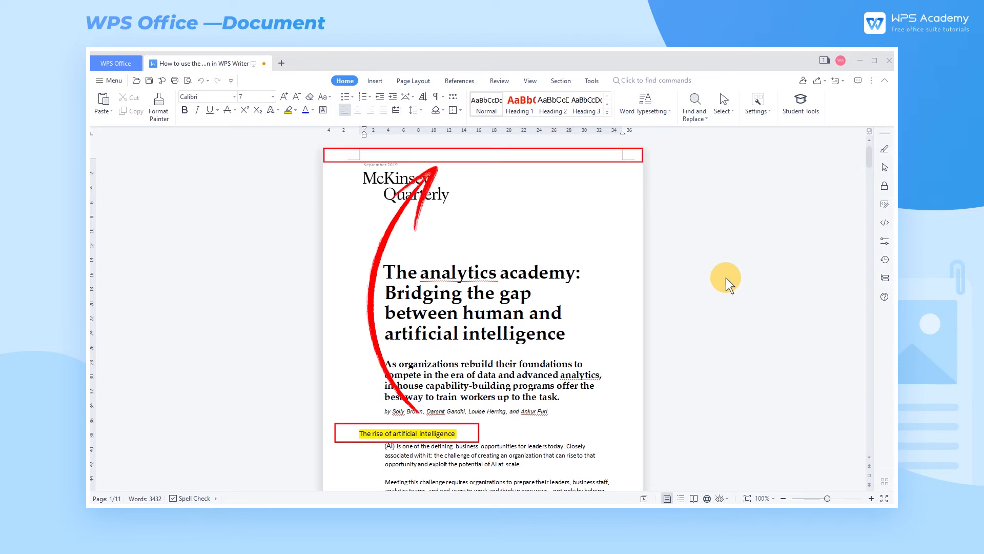
# Apply Heading 1 to the Six best practices section title and enter the page header for editing
pyautogui.click(407, 432)
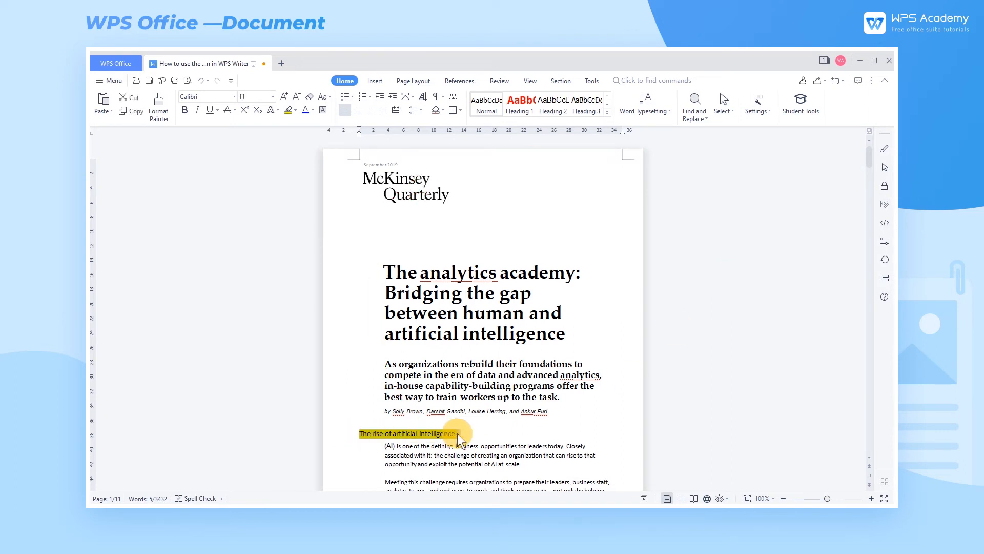
pyautogui.scroll(-3)
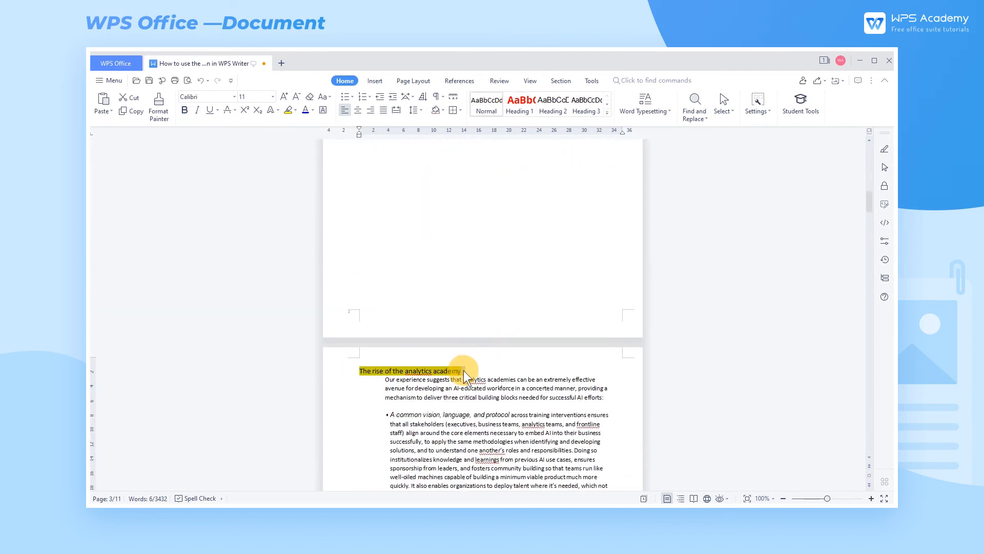
pyautogui.scroll(-3)
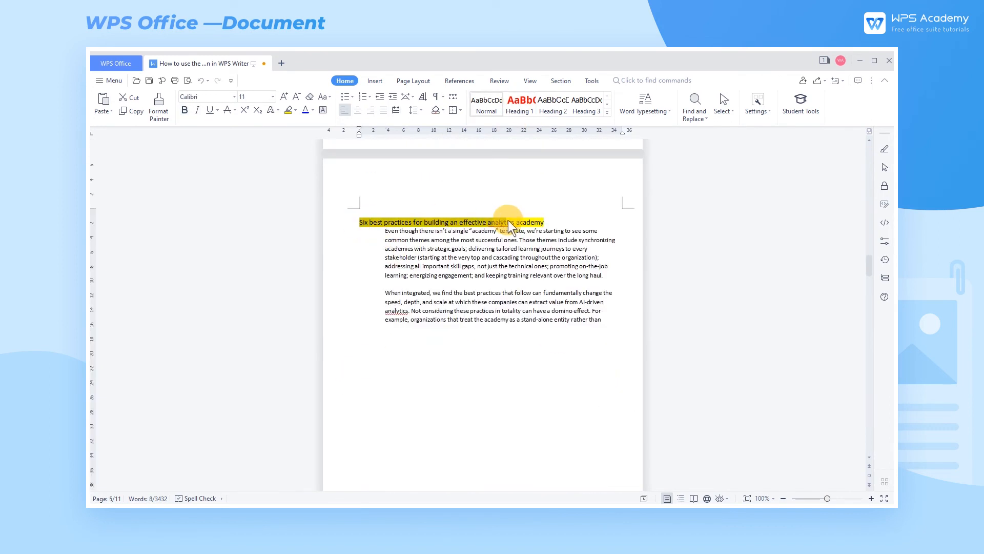
pyautogui.click(520, 105)
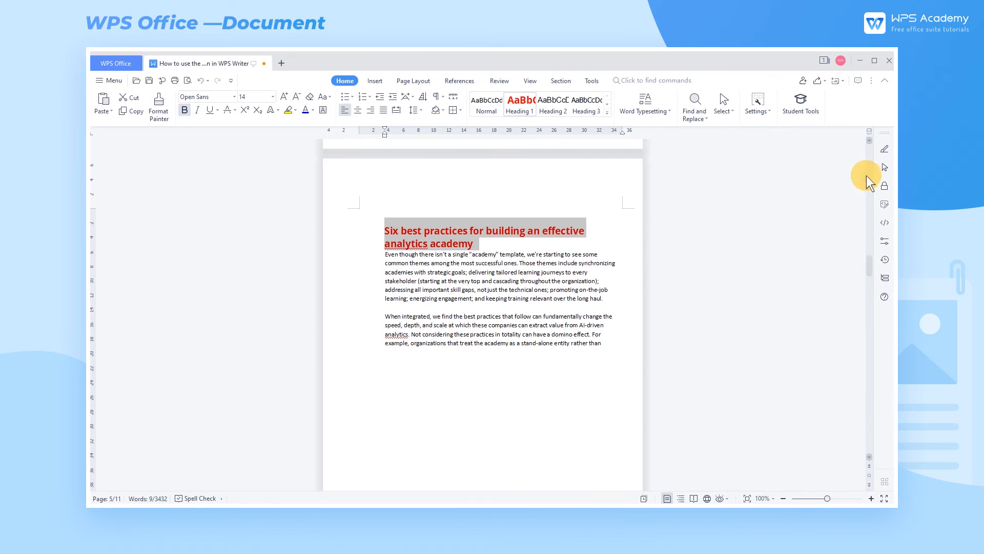
pyautogui.doubleClick(474, 151)
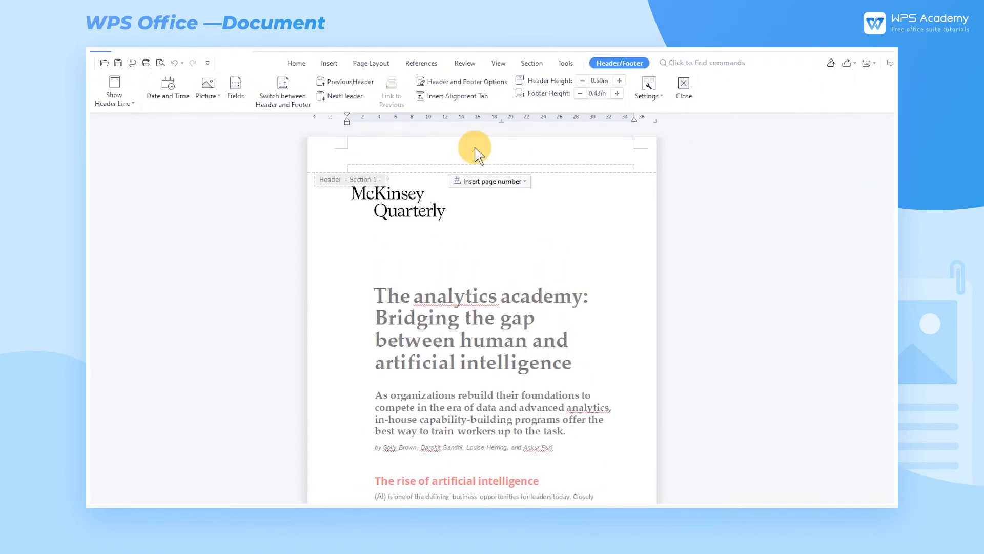
# Insert a StyleRef field referencing Heading 1 so the header shows "The rise of artificial intelligence"
pyautogui.click(328, 63)
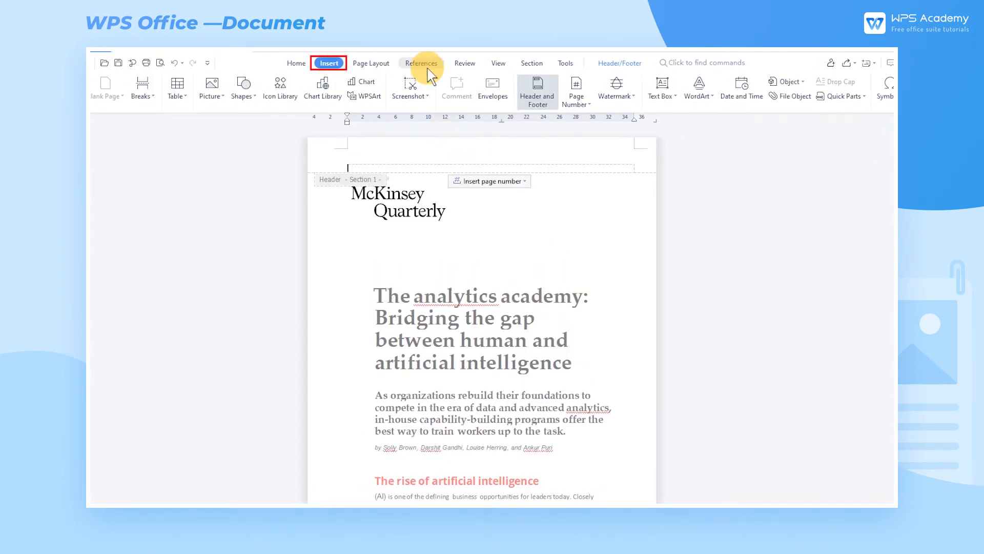
pyautogui.click(842, 96)
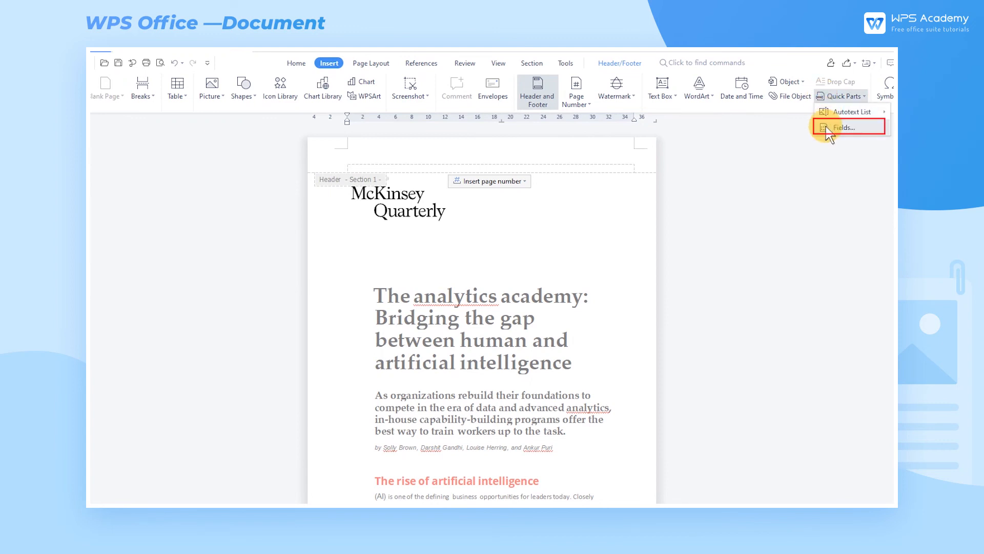
pyautogui.click(843, 127)
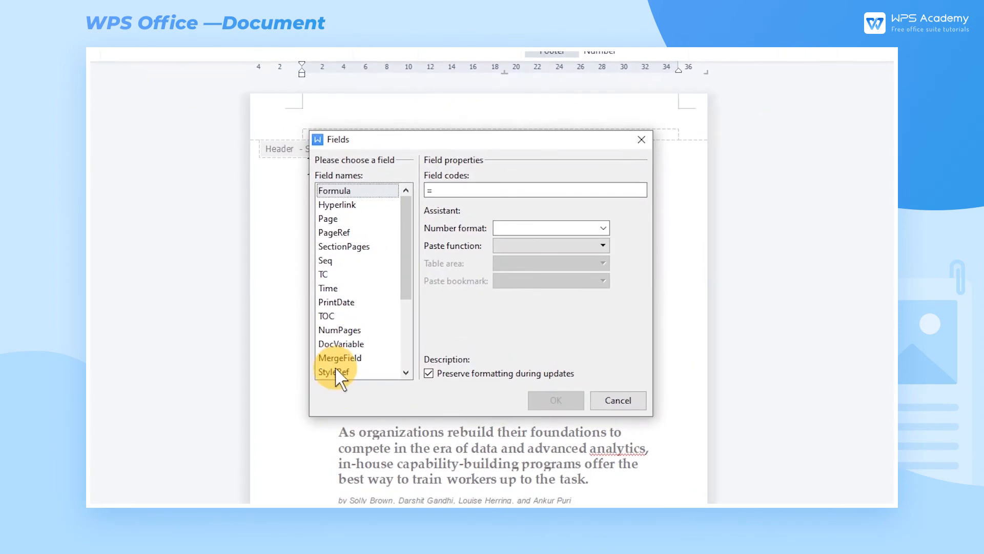
pyautogui.click(334, 371)
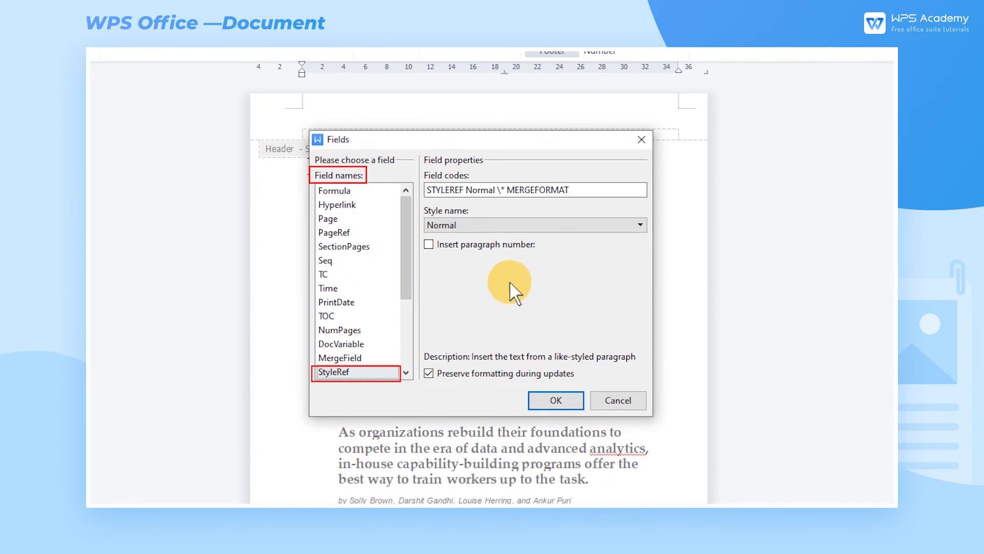
pyautogui.click(638, 225)
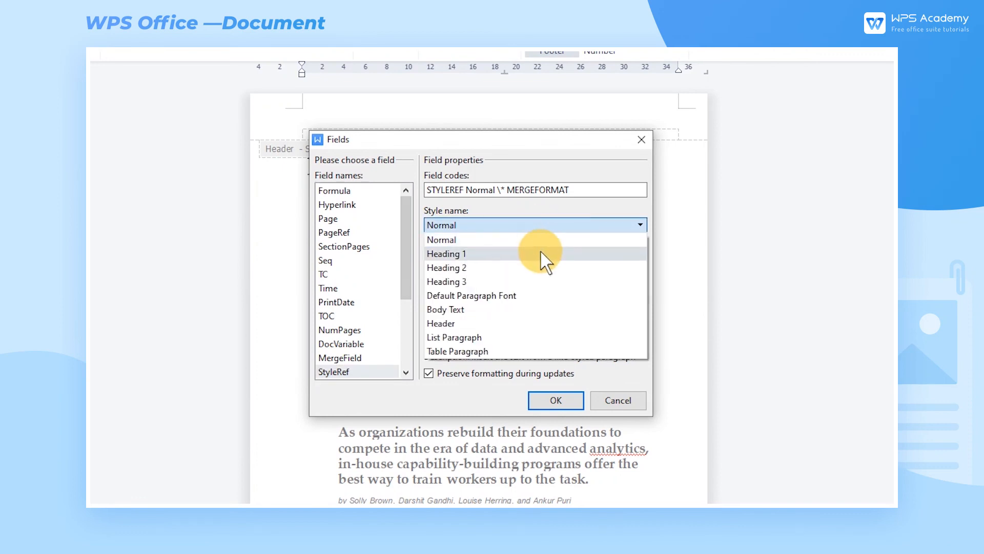
pyautogui.click(445, 253)
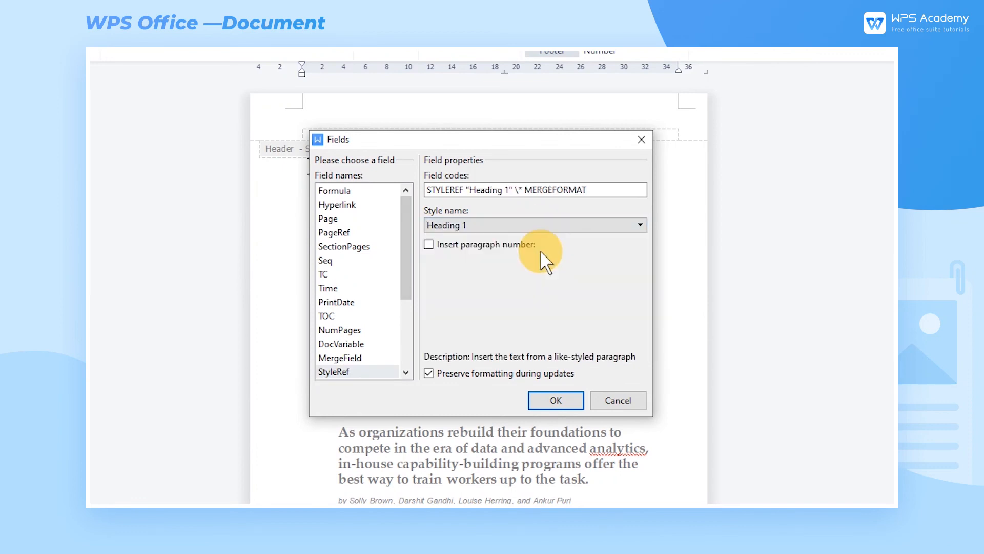
pyautogui.click(555, 401)
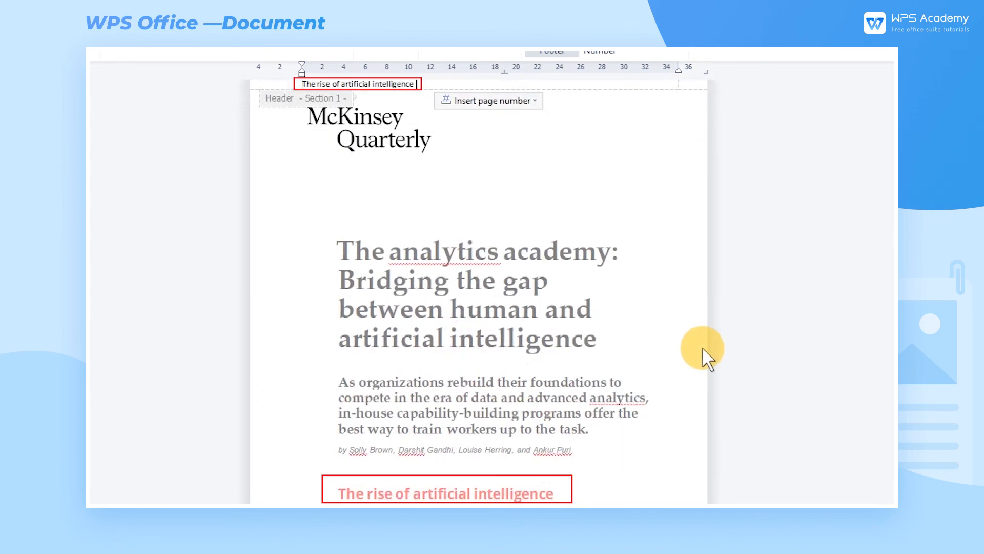
pyautogui.scroll(-3)
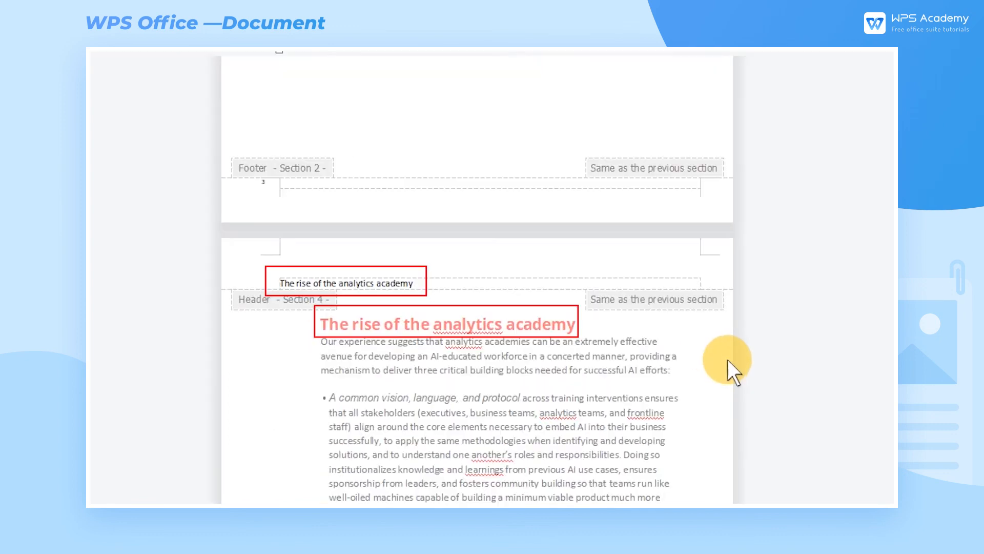
pyautogui.scroll(-3)
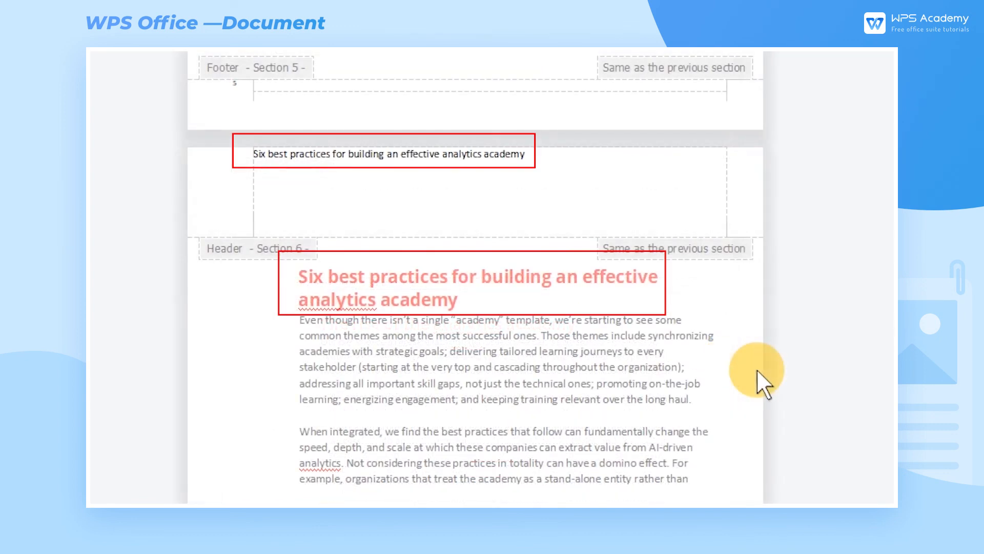